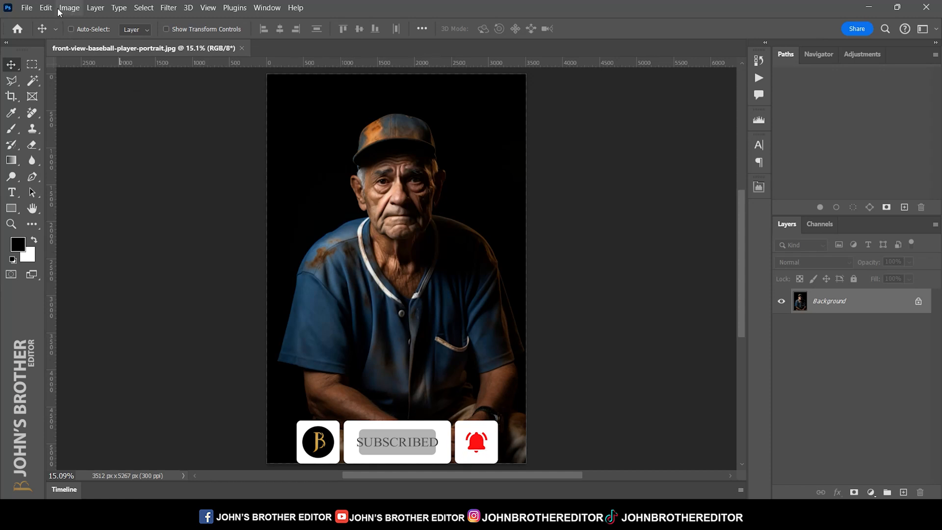
Reveal the Image commands for the open portrait
{"action": "left_click", "coordinate": [68, 7]}
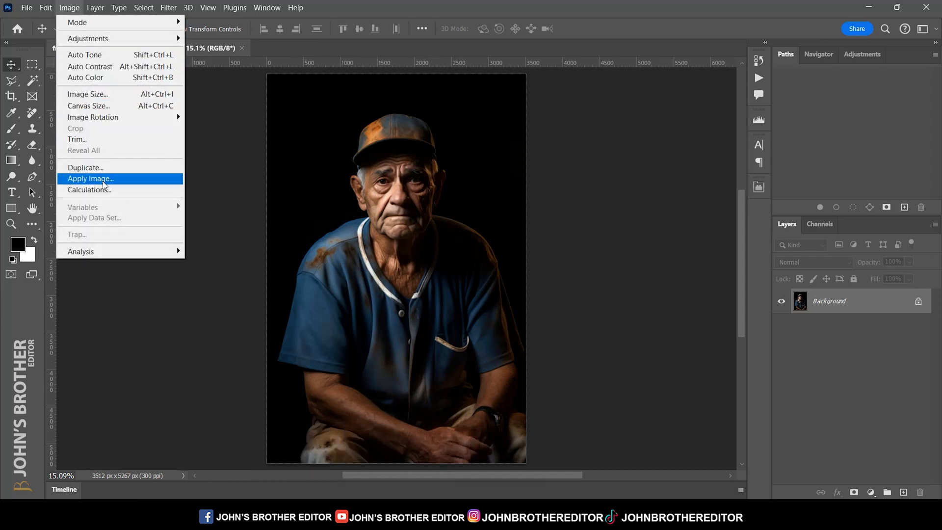
Run Calculations: Green source 1, Blue source 2, Multiply blending, result to a new channel
{"action": "left_click", "coordinate": [89, 190]}
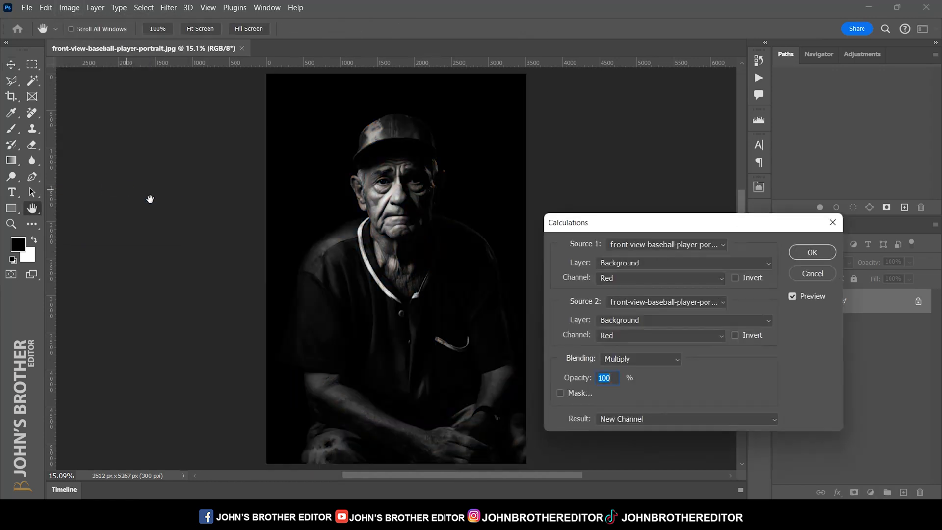
{"action": "left_click", "coordinate": [659, 278]}
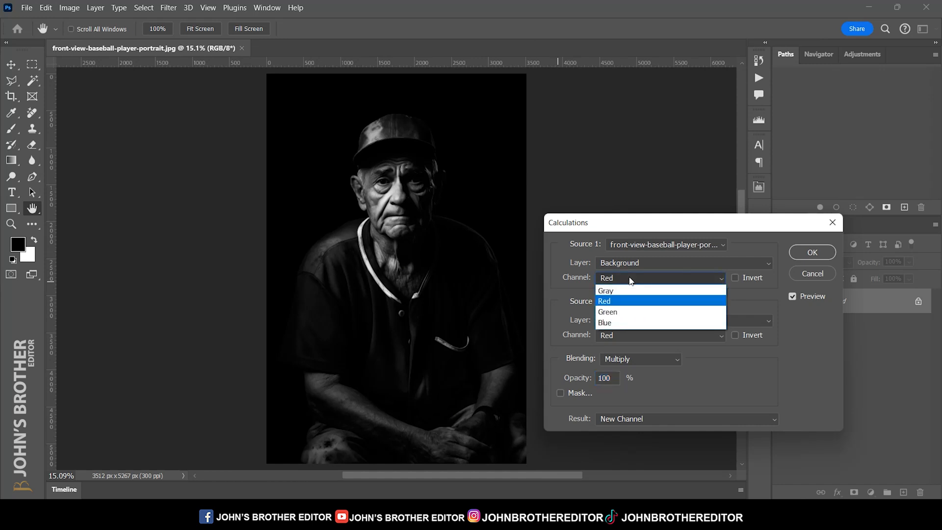
{"action": "left_click", "coordinate": [607, 312]}
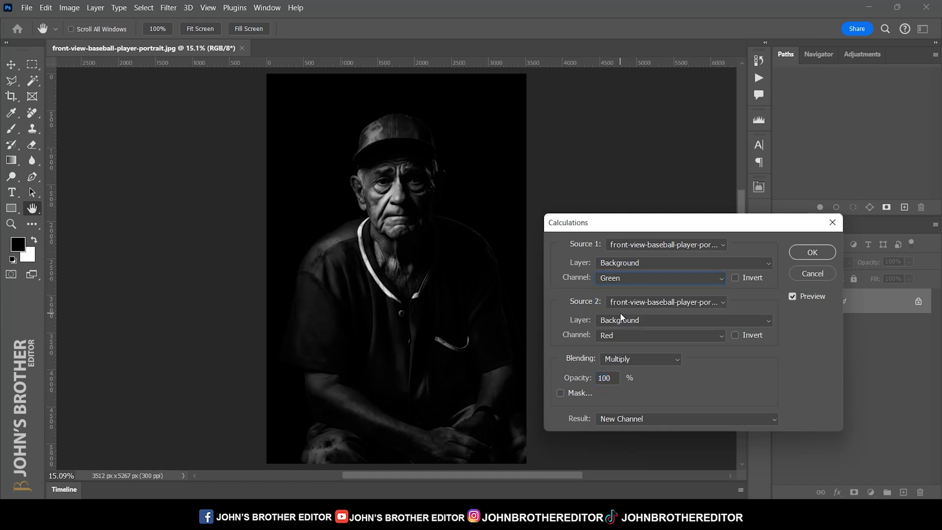
{"action": "left_click", "coordinate": [659, 335]}
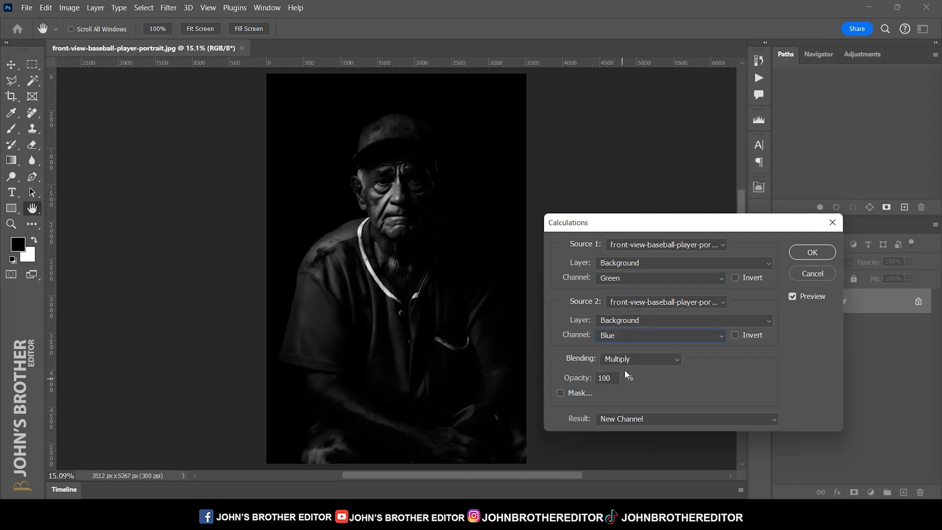
{"action": "left_click", "coordinate": [639, 359]}
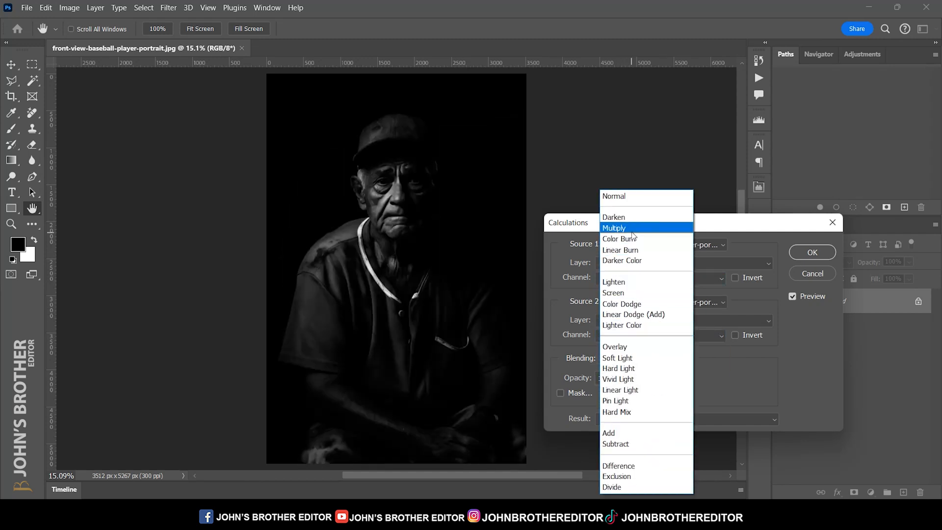
{"action": "left_click", "coordinate": [614, 227]}
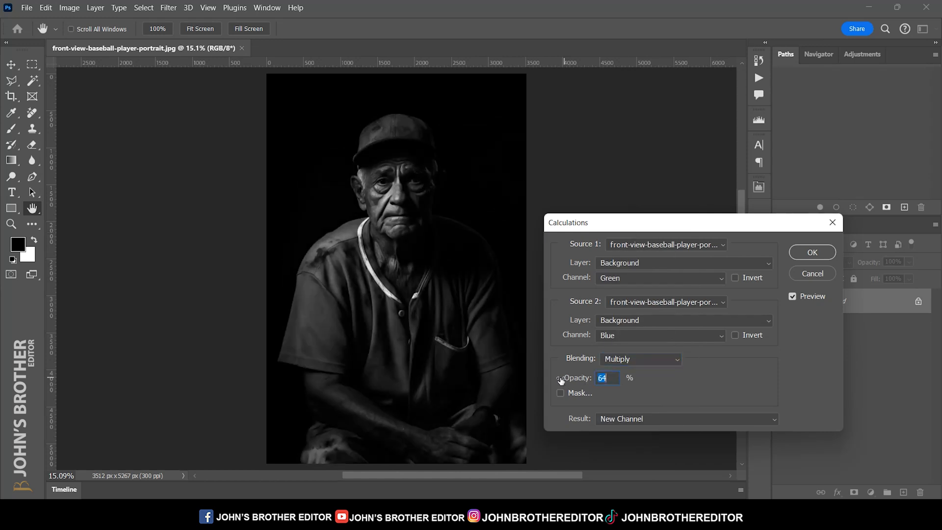
{"action": "left_click", "coordinate": [684, 419]}
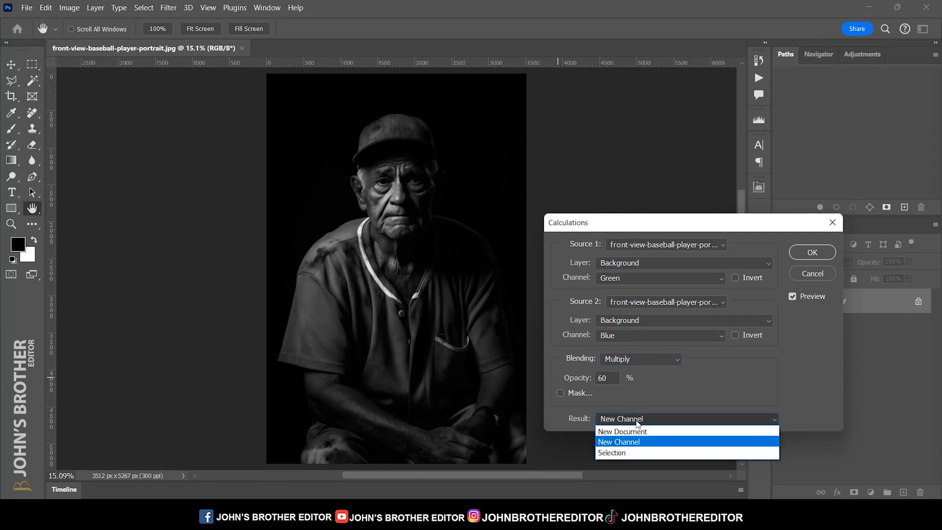
{"action": "left_click", "coordinate": [619, 441]}
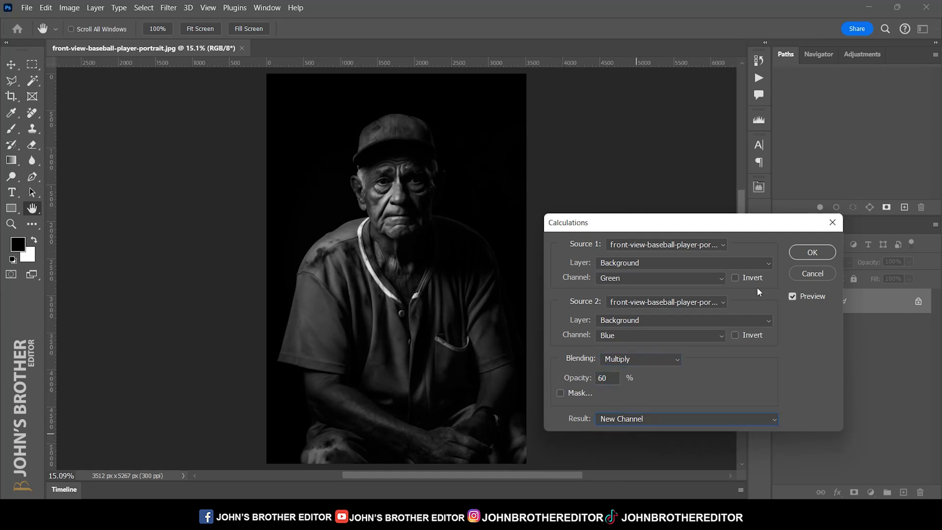
{"action": "left_click", "coordinate": [811, 252]}
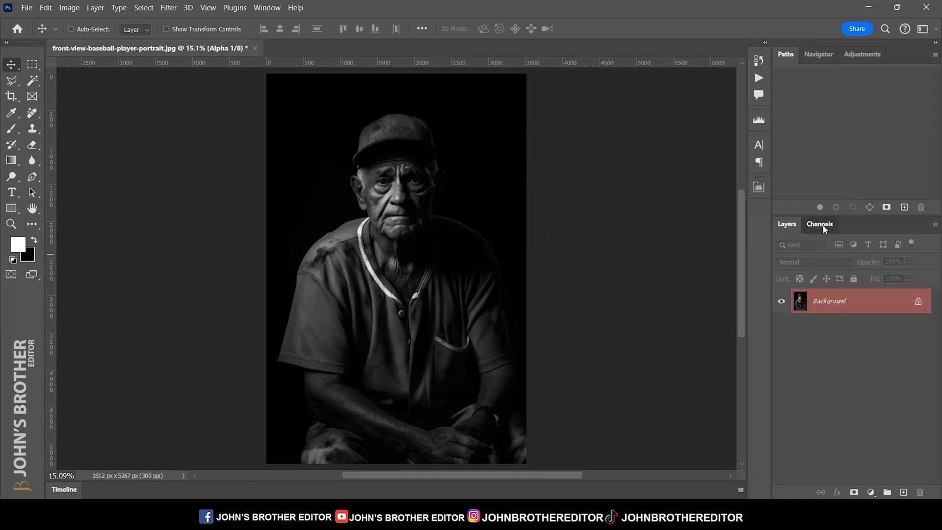
Select all of the Alpha 1 channel, copy it, and return to the layers
{"action": "left_click", "coordinate": [819, 224]}
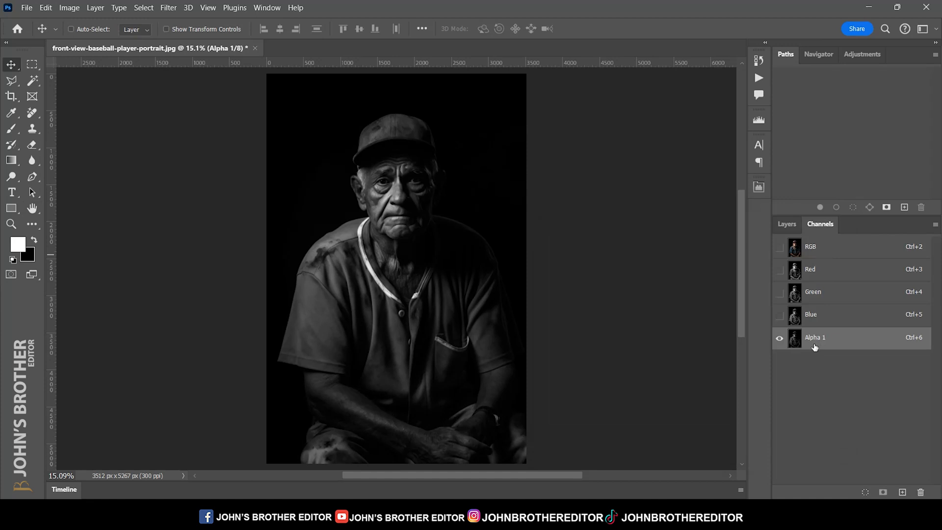
{"action": "left_click", "coordinate": [143, 7]}
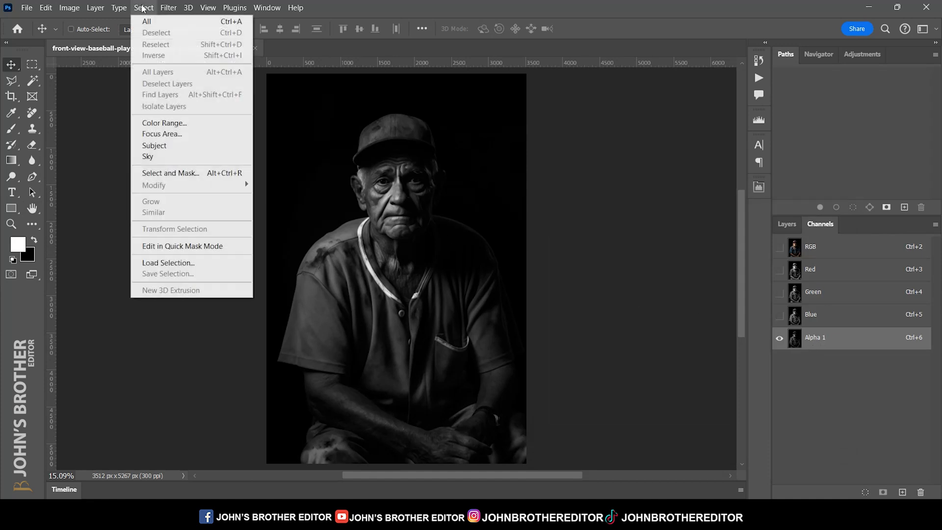
{"action": "left_click", "coordinate": [146, 21]}
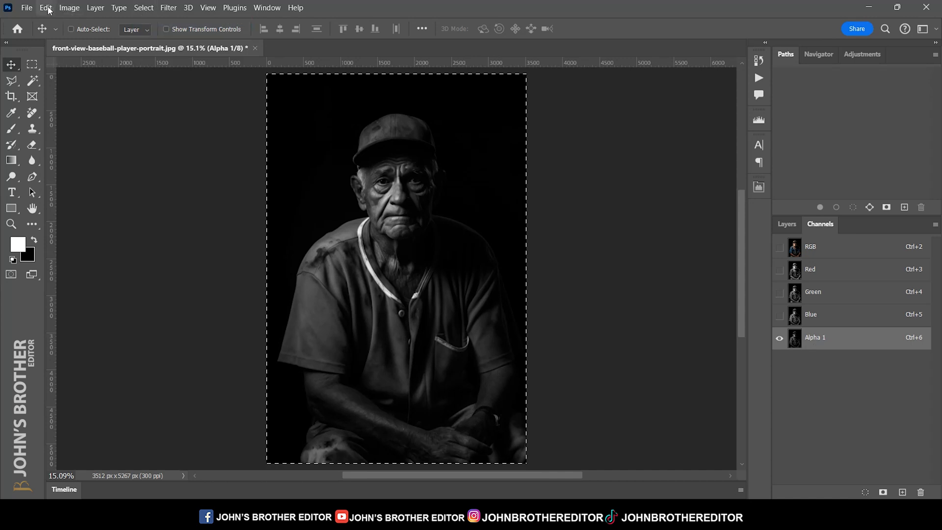
{"action": "left_click", "coordinate": [46, 7]}
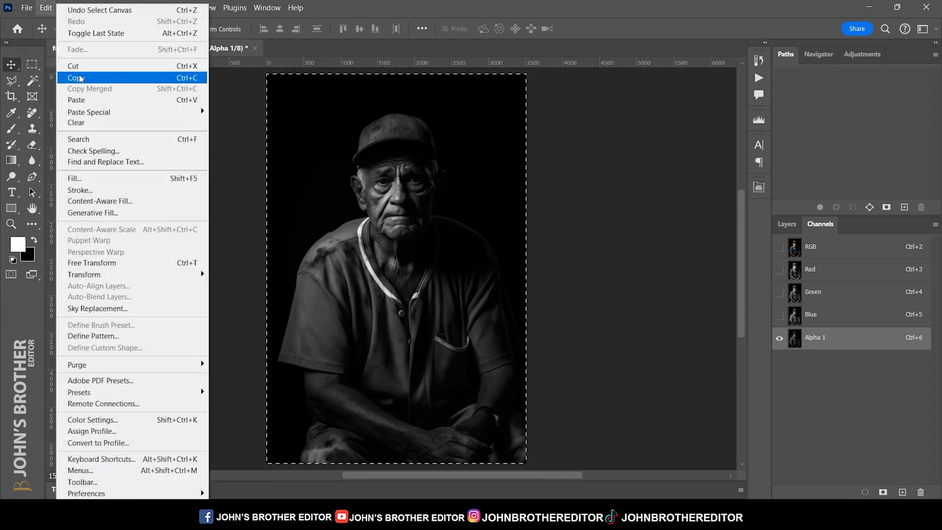
{"action": "left_click", "coordinate": [78, 78]}
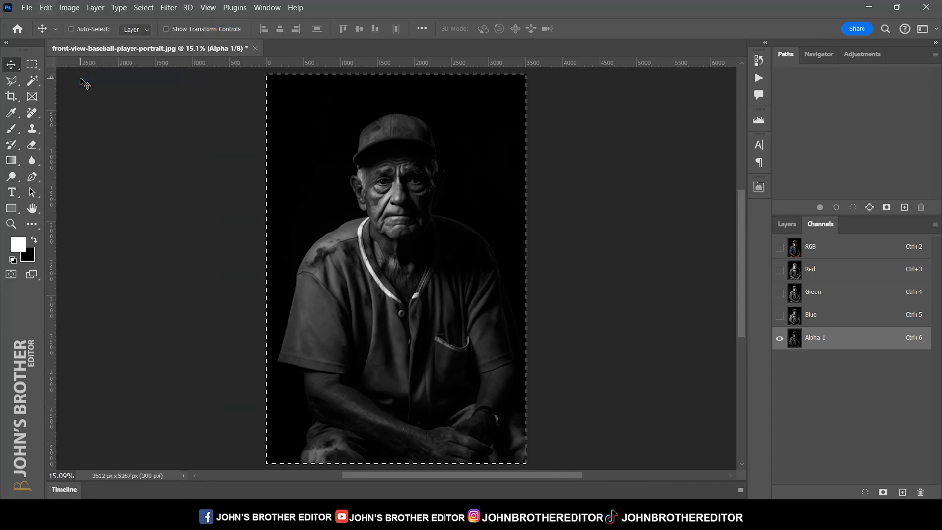
{"action": "left_click", "coordinate": [786, 224]}
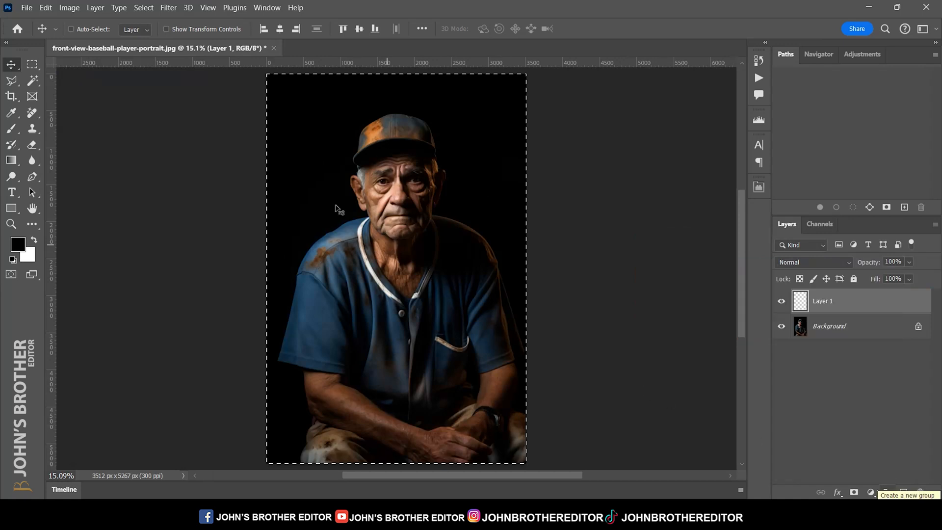
Paste the copied black-and-white channel onto a new layer above the background
{"action": "left_click", "coordinate": [45, 7]}
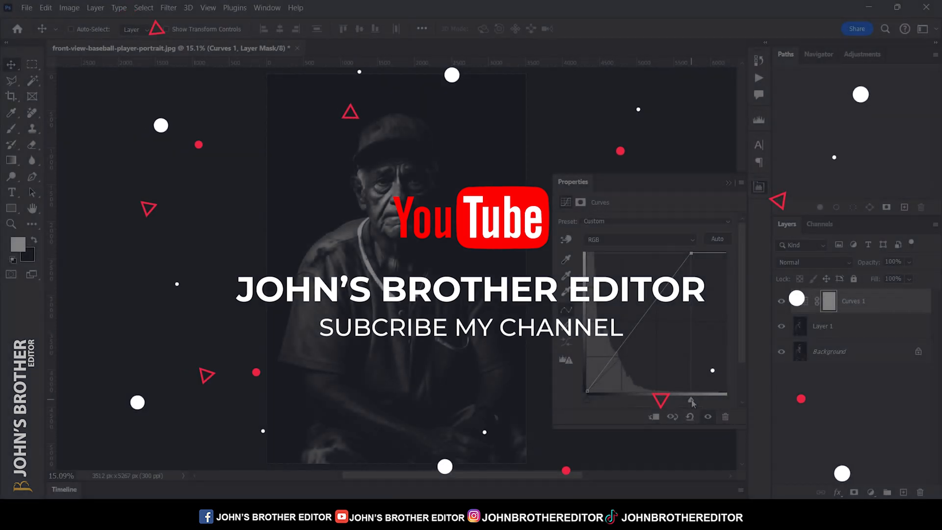
Reshape the Curves adjustment to deepen the portrait's contrast
{"action": "left_click", "coordinate": [728, 181]}
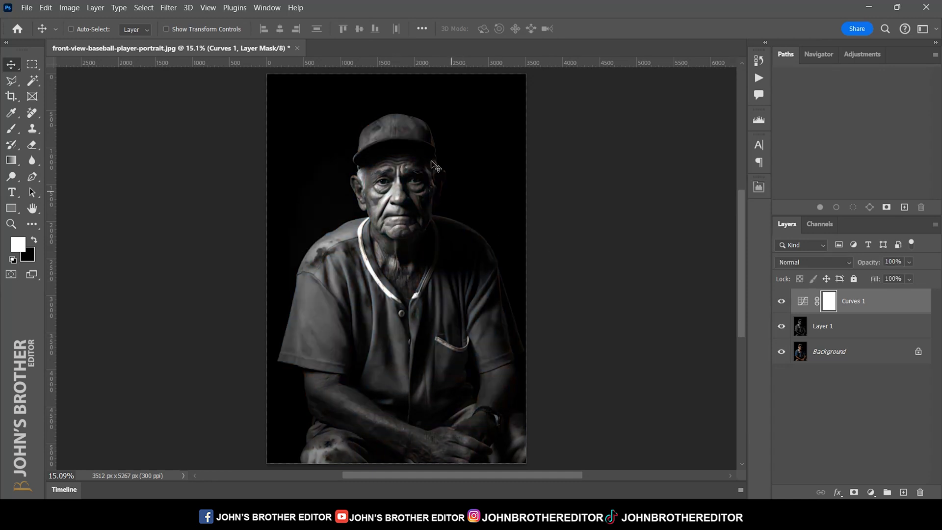
{"action": "mouse_move", "coordinate": [876, 335]}
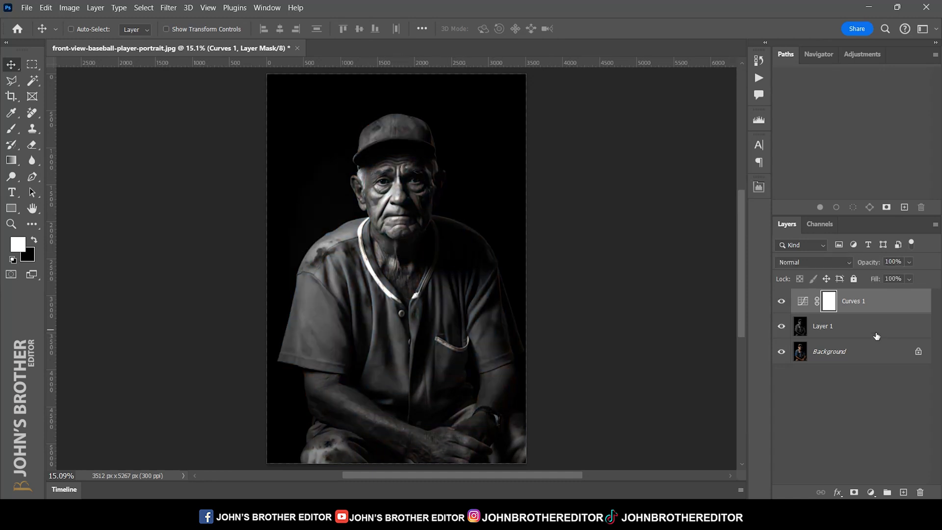
{"action": "left_click", "coordinate": [821, 325]}
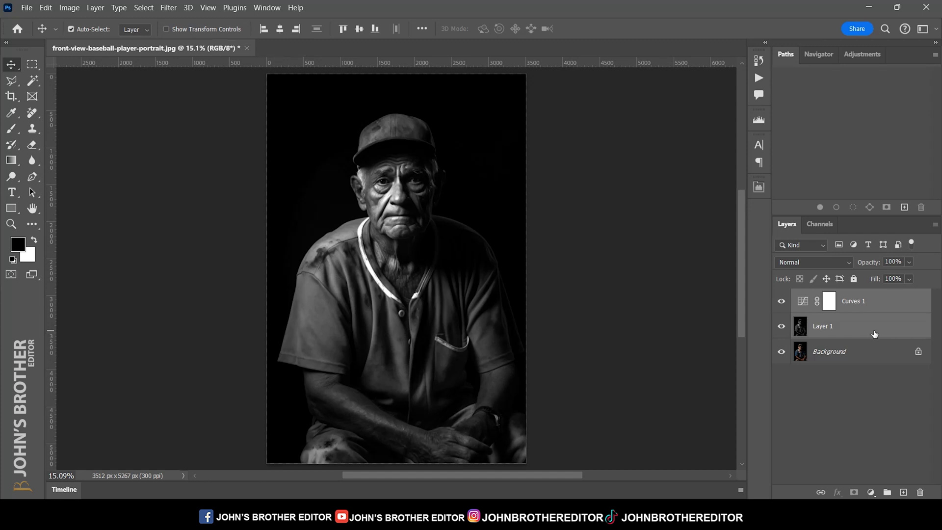